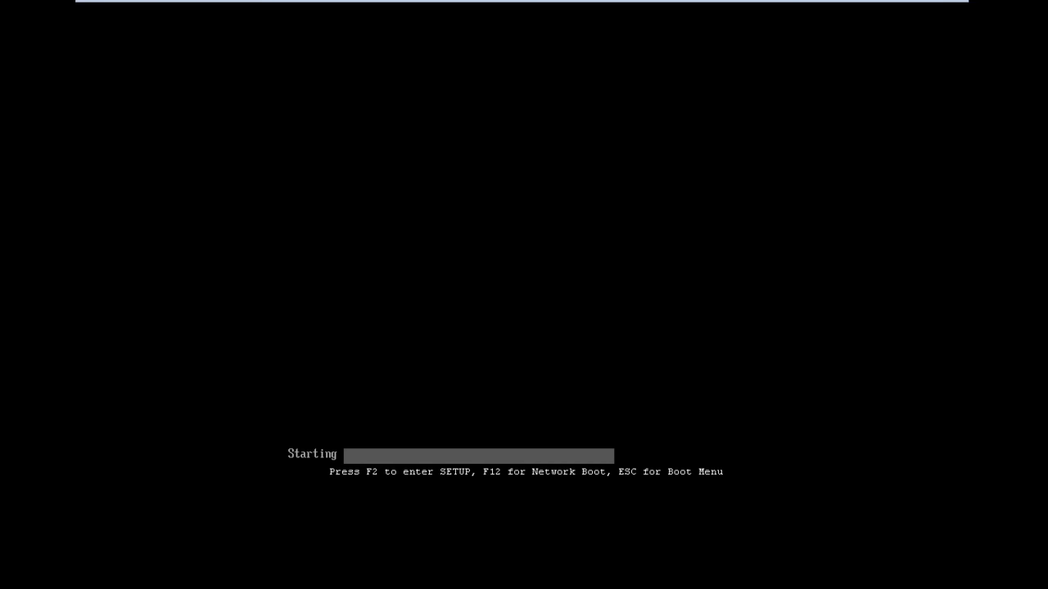
Enter the PhoenixBIOS Setup Utility from the VMware boot screen with F2.
key("f2")
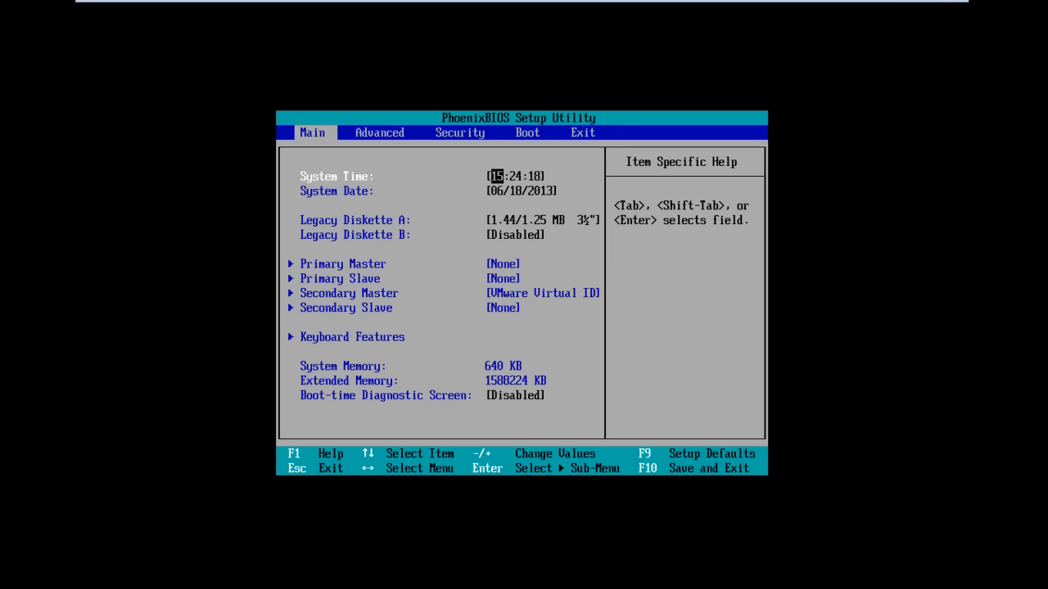
Focus the VM and reach the Set Supervisor Password prompt on the Security page.
left_click(459, 133)
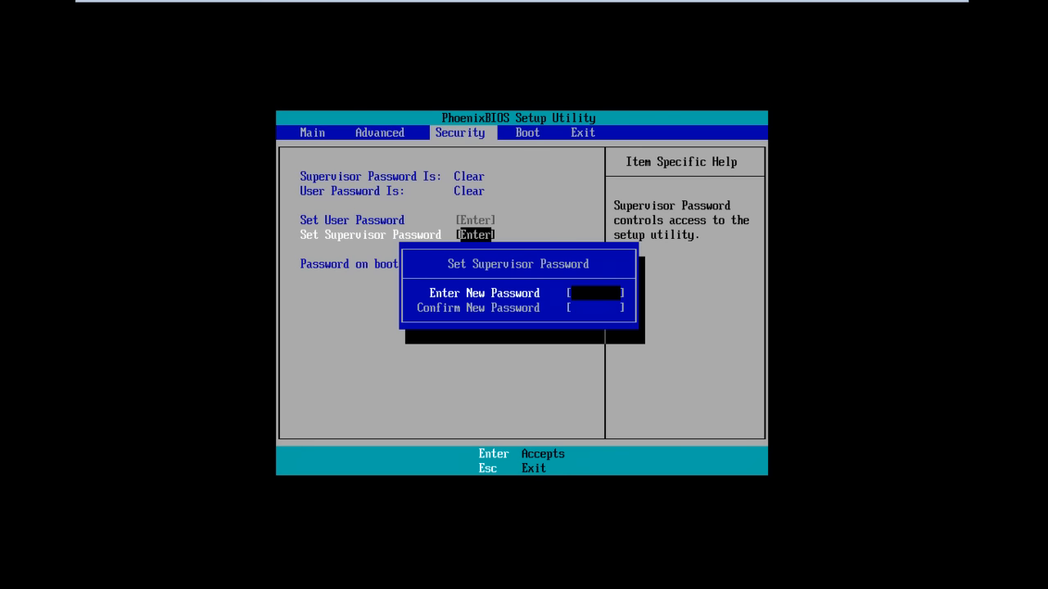
type("a")
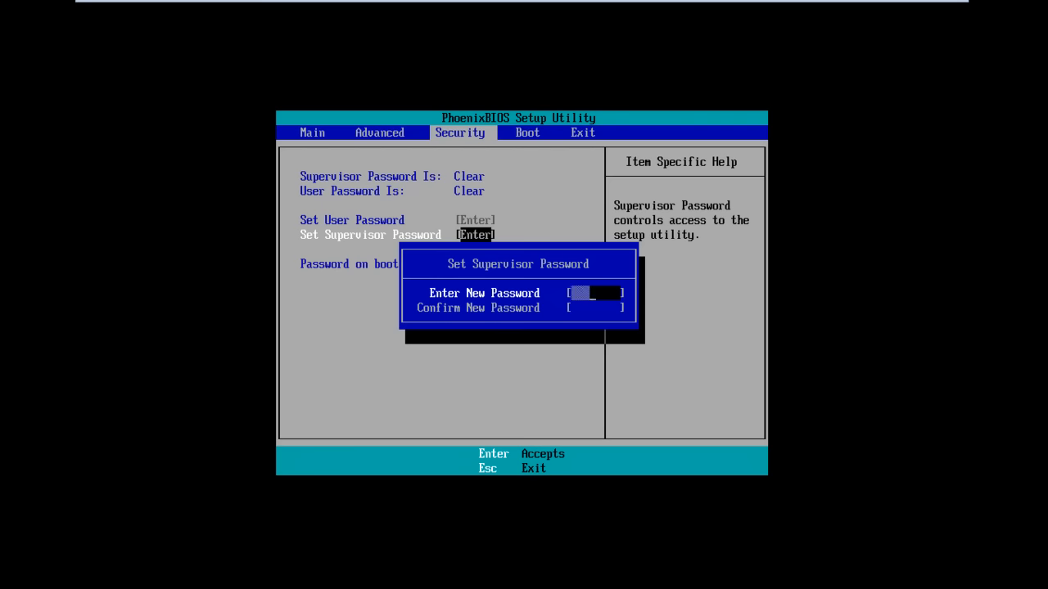
key("Enter")
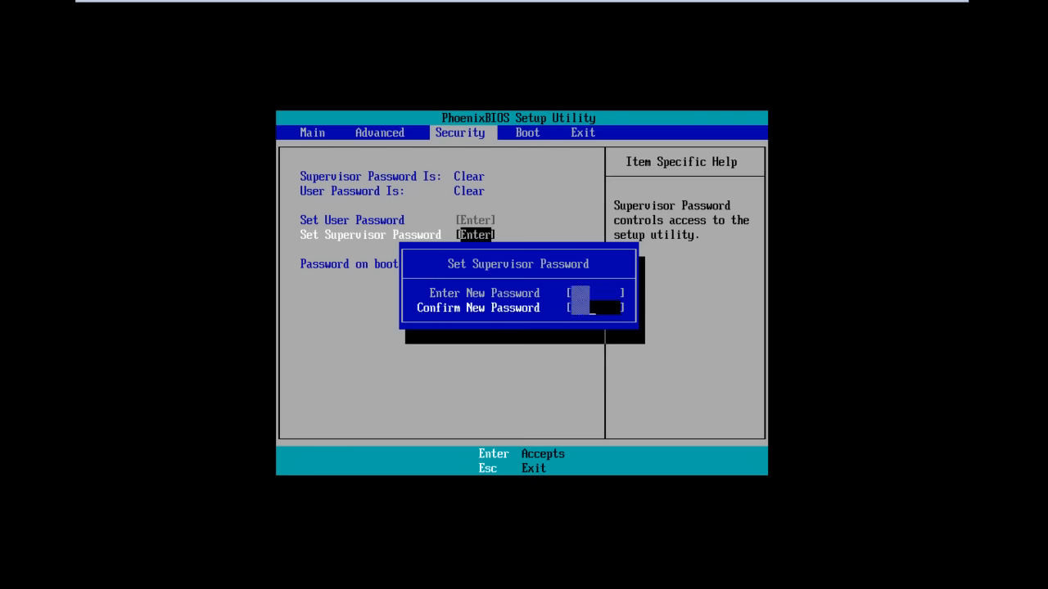
key("Enter")
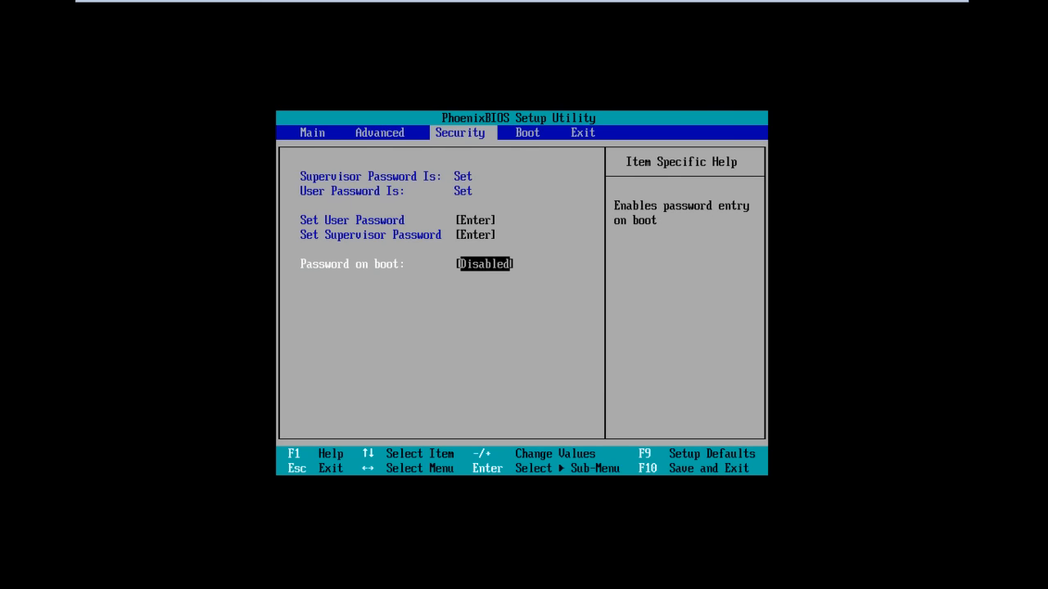
Save changes with F10, reboot, re-enter setup and begin the password with 'L'.
key("f10")
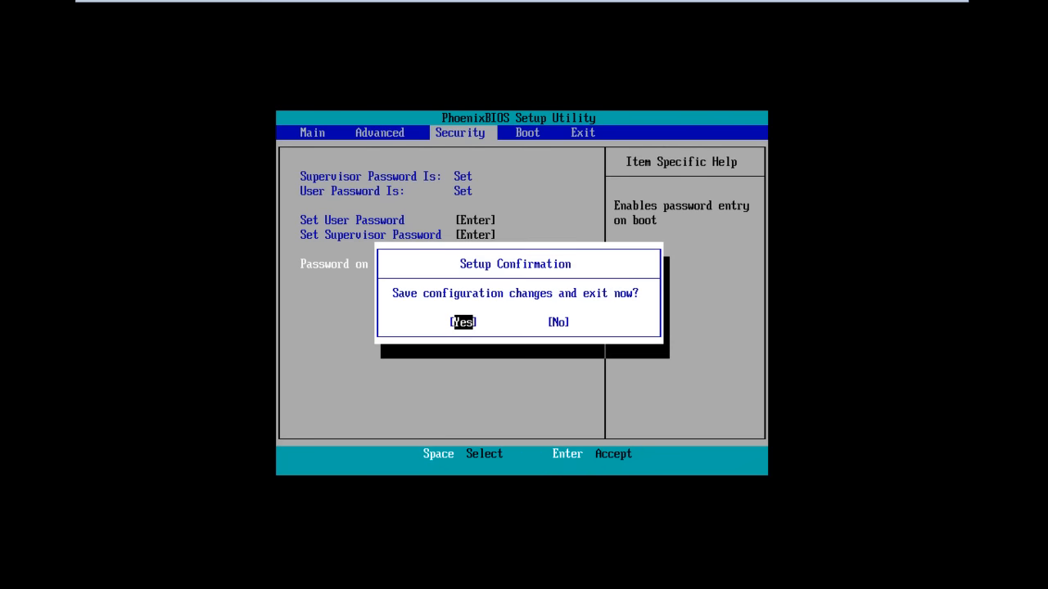
key("Enter")
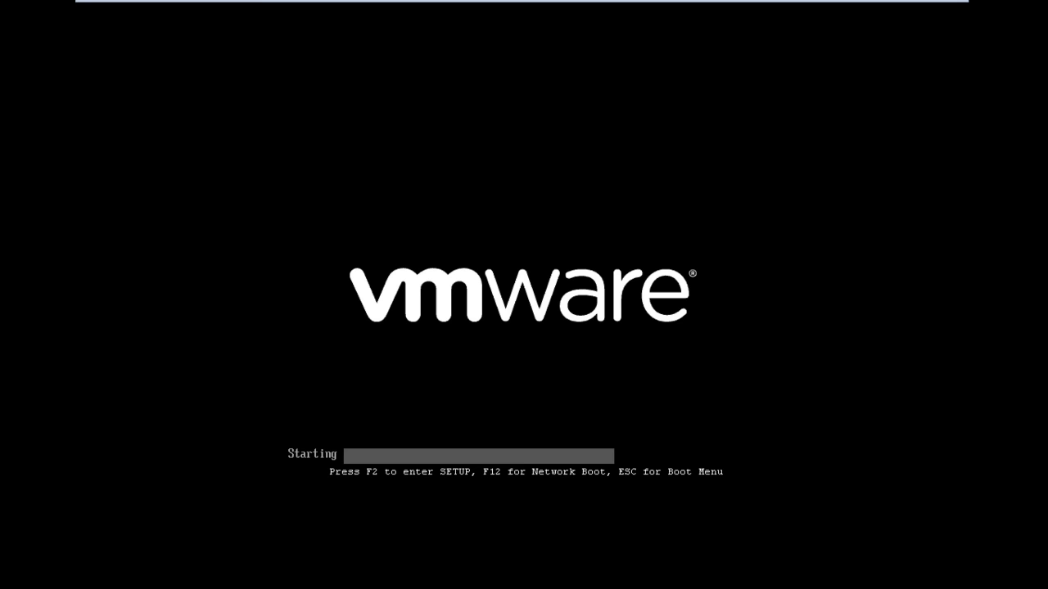
key("f2")
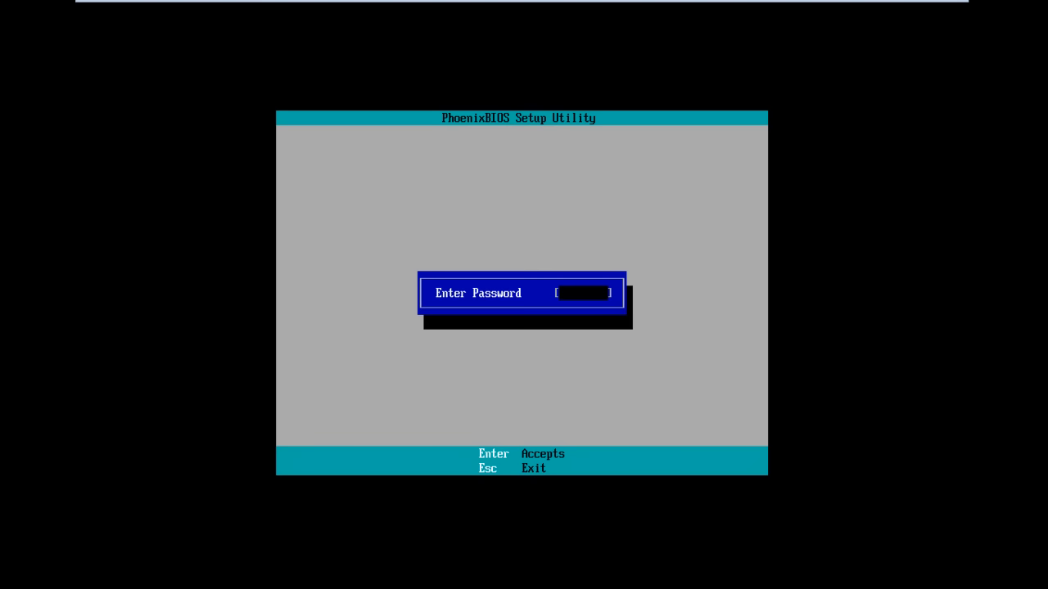
type("L")
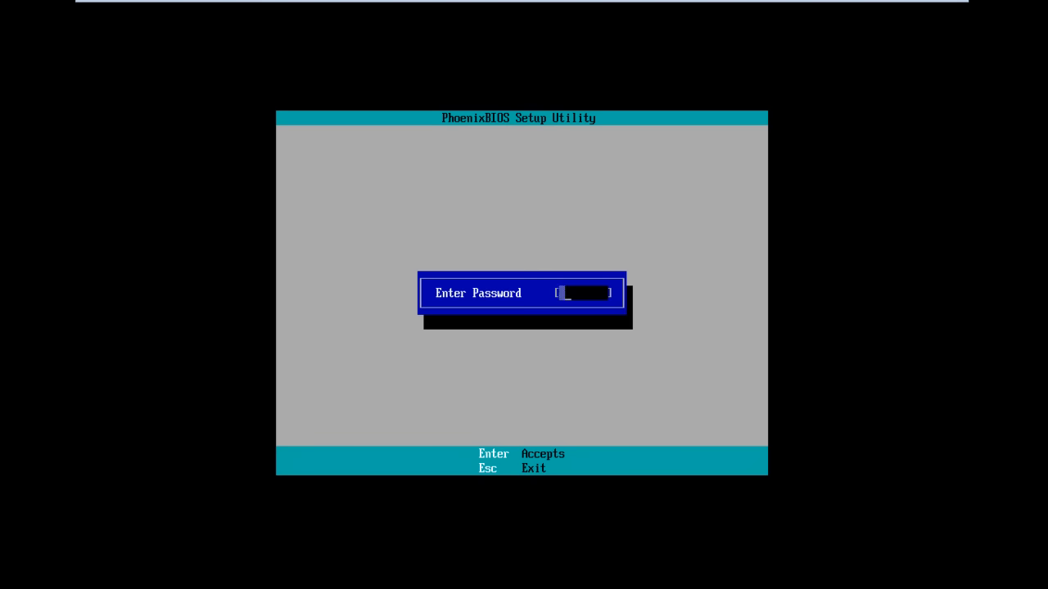
Unlock setup, clear the supervisor password and request save-and-exit with F10.
key("Enter")
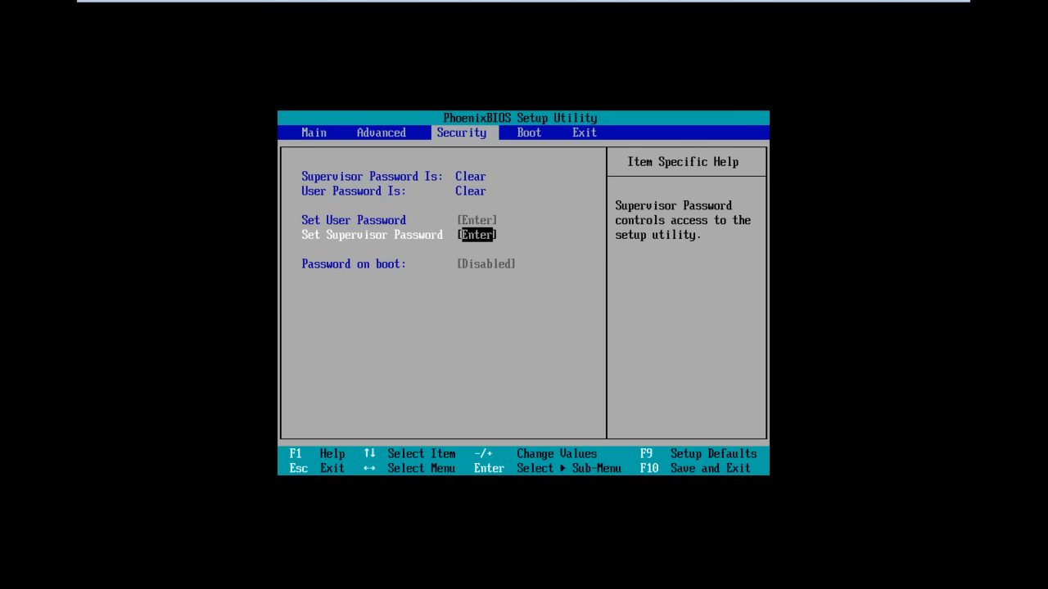
key("F10")
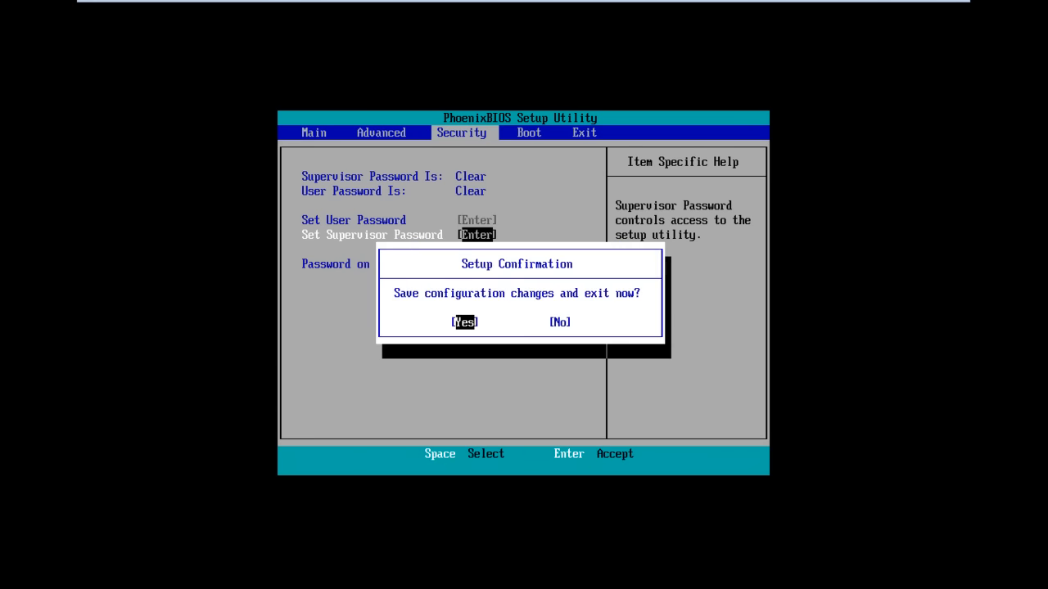